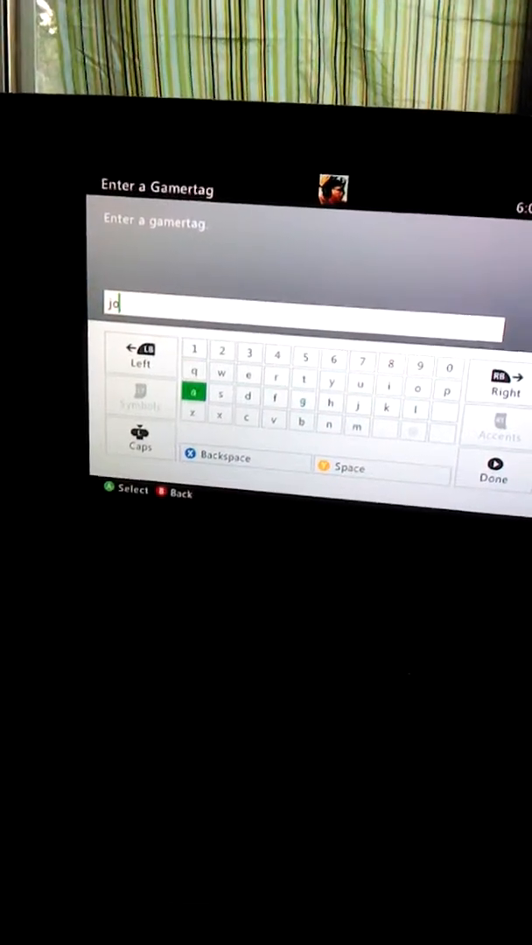
Step: Add the letters s and e so the gamertag reads 'jose'
{"action": "left_click", "coordinate": [220, 394]}
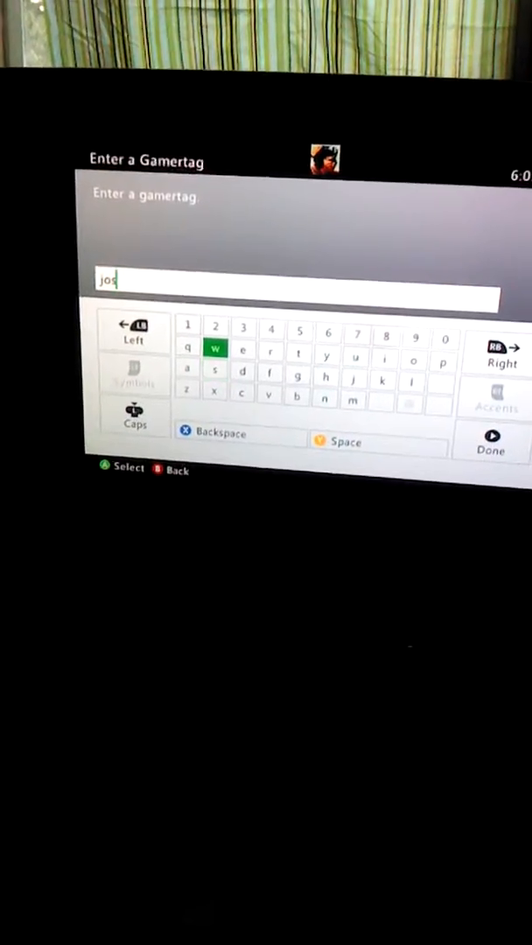
{"action": "left_click", "coordinate": [411, 373]}
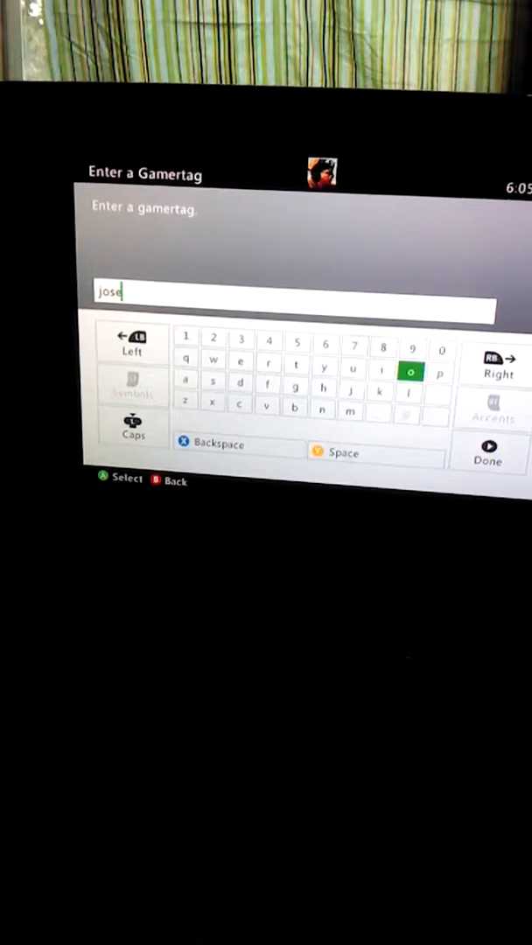